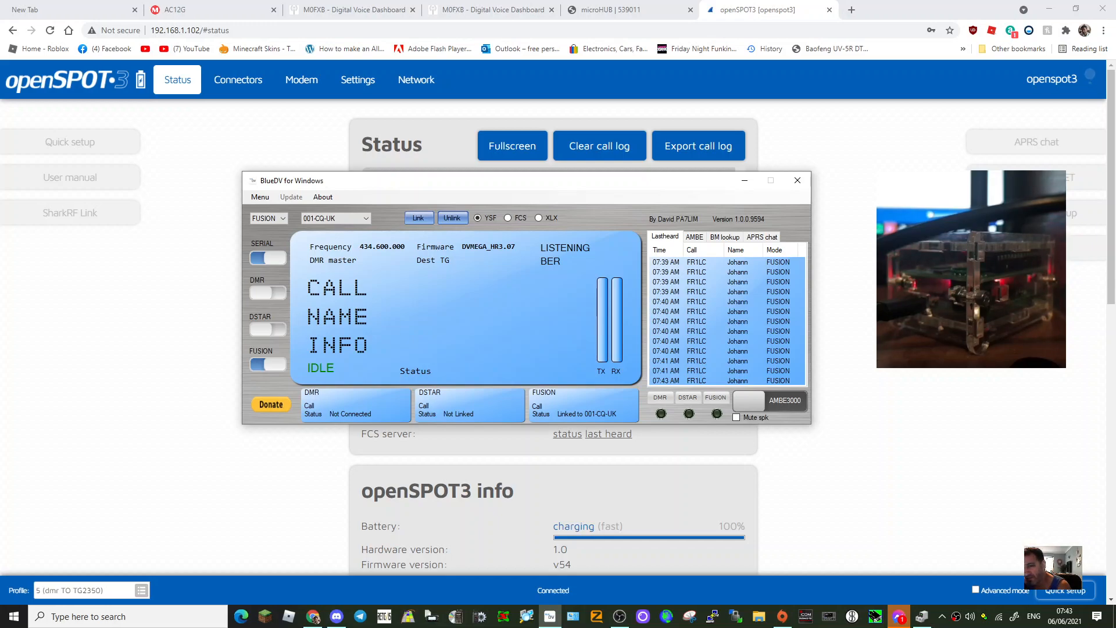
{"action": "mouse_move", "coordinate": [861, 190]}
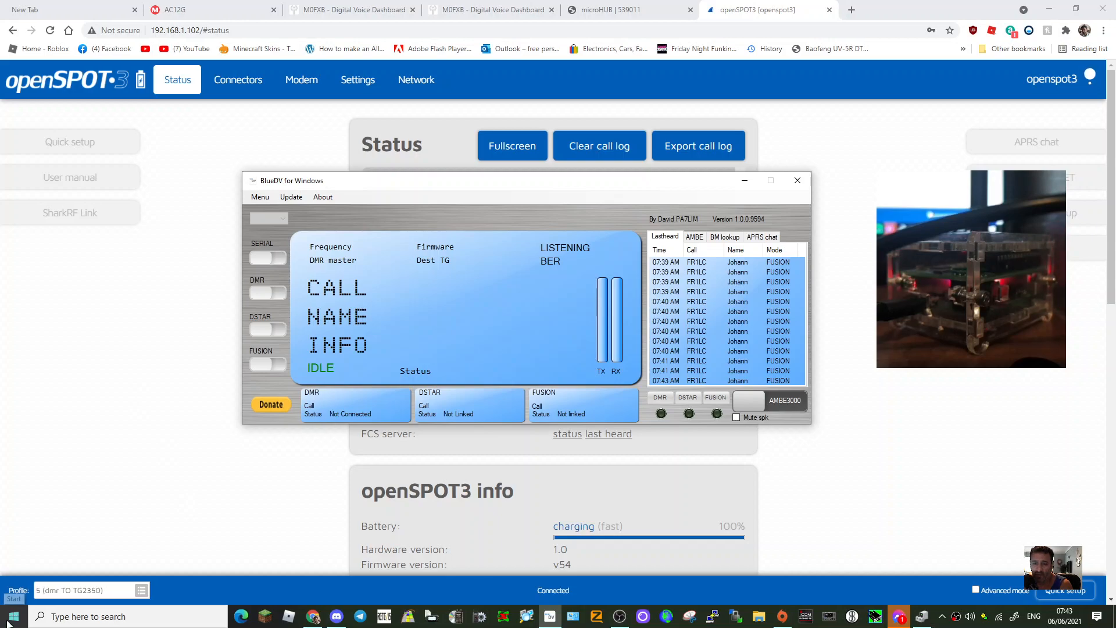
- Open Device Manager from the Start context menu to view the COM ports, including COM10
{"action": "right_click", "coordinate": [8, 615]}
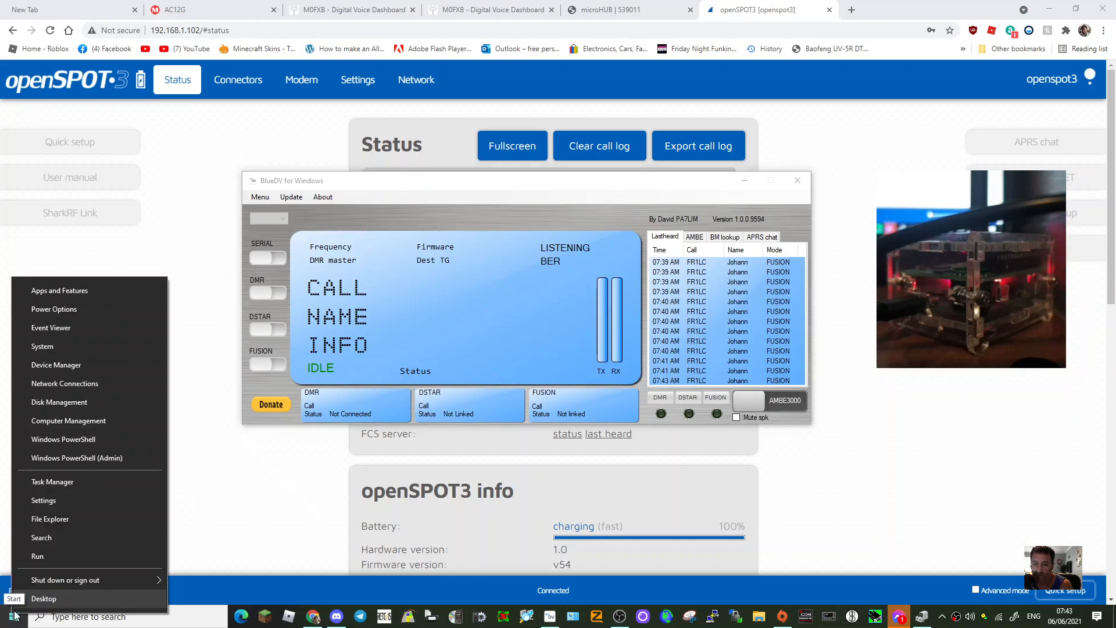
{"action": "mouse_move", "coordinate": [86, 358]}
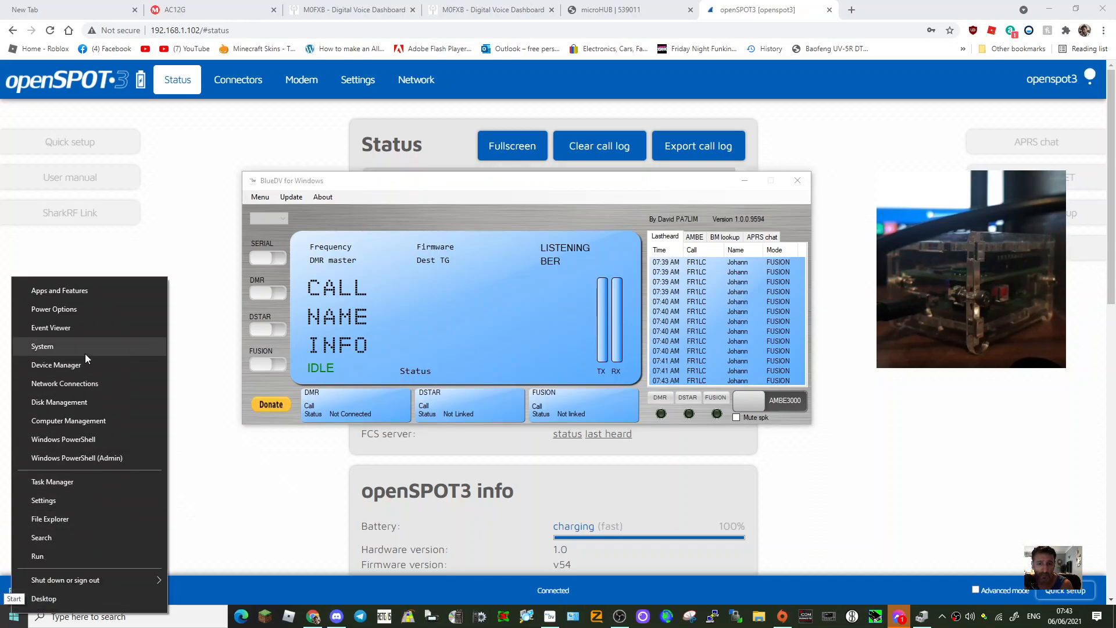
{"action": "left_click", "coordinate": [86, 367]}
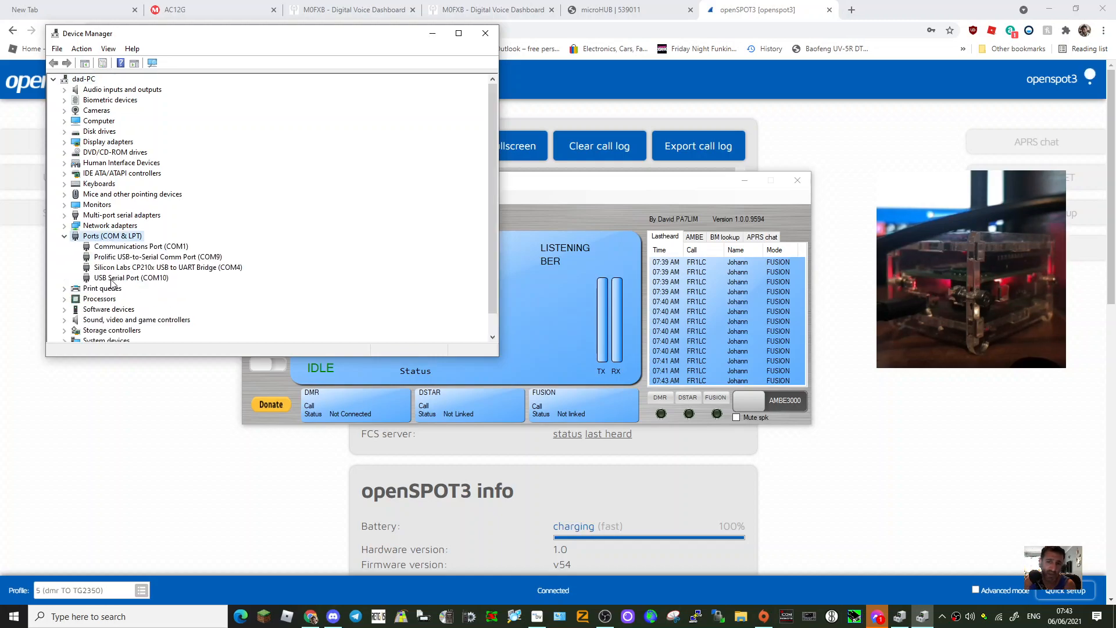
{"action": "right_click", "coordinate": [130, 277]}
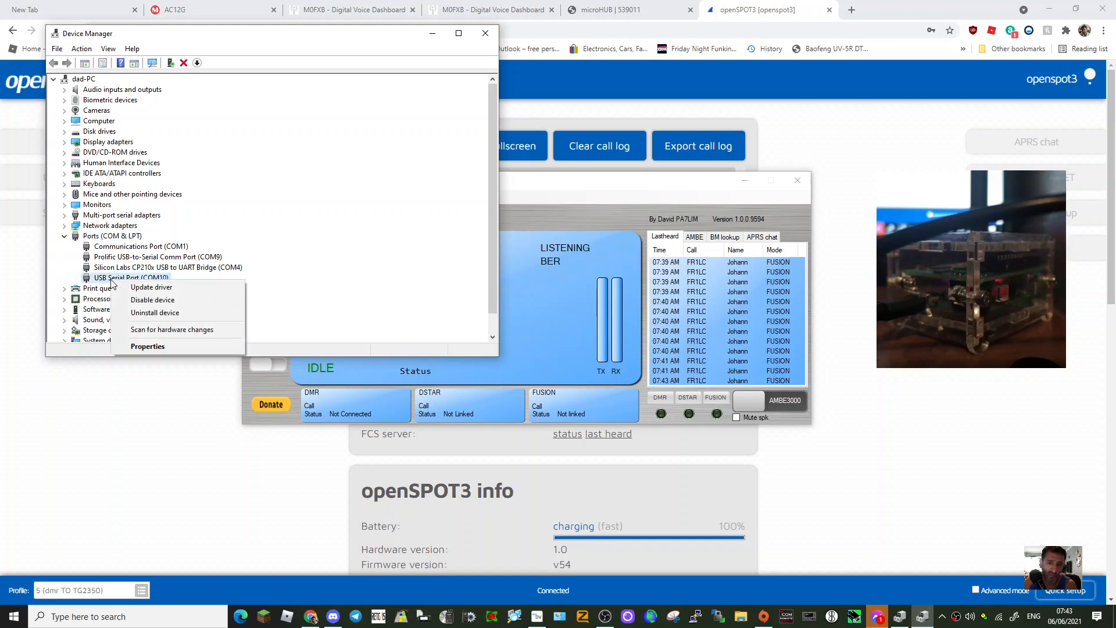
{"action": "left_click", "coordinate": [147, 346]}
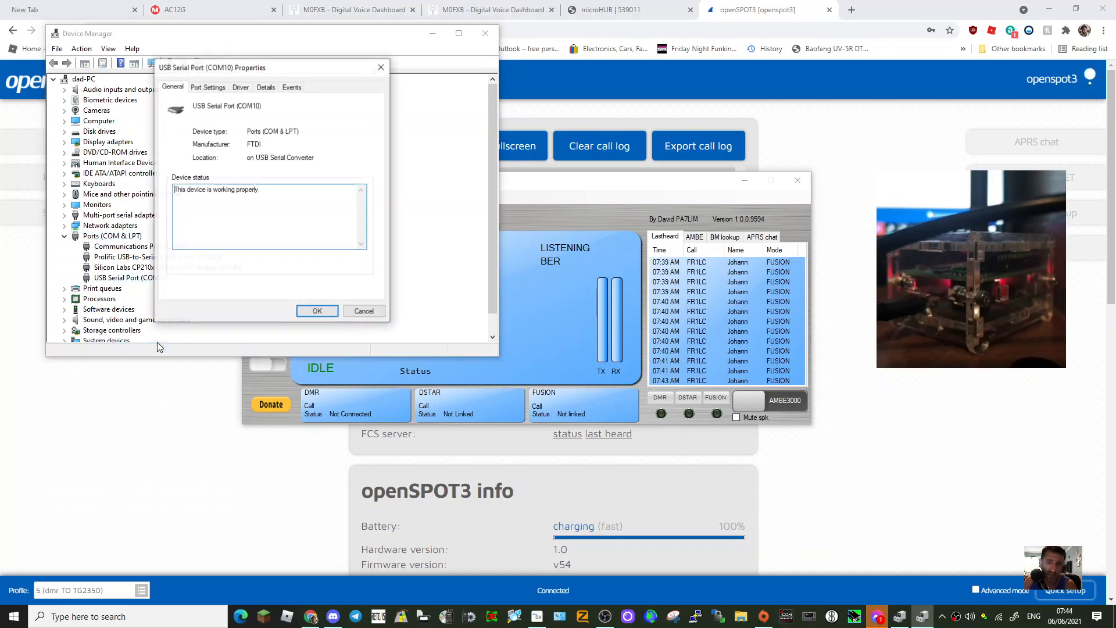
{"action": "mouse_move", "coordinate": [261, 129]}
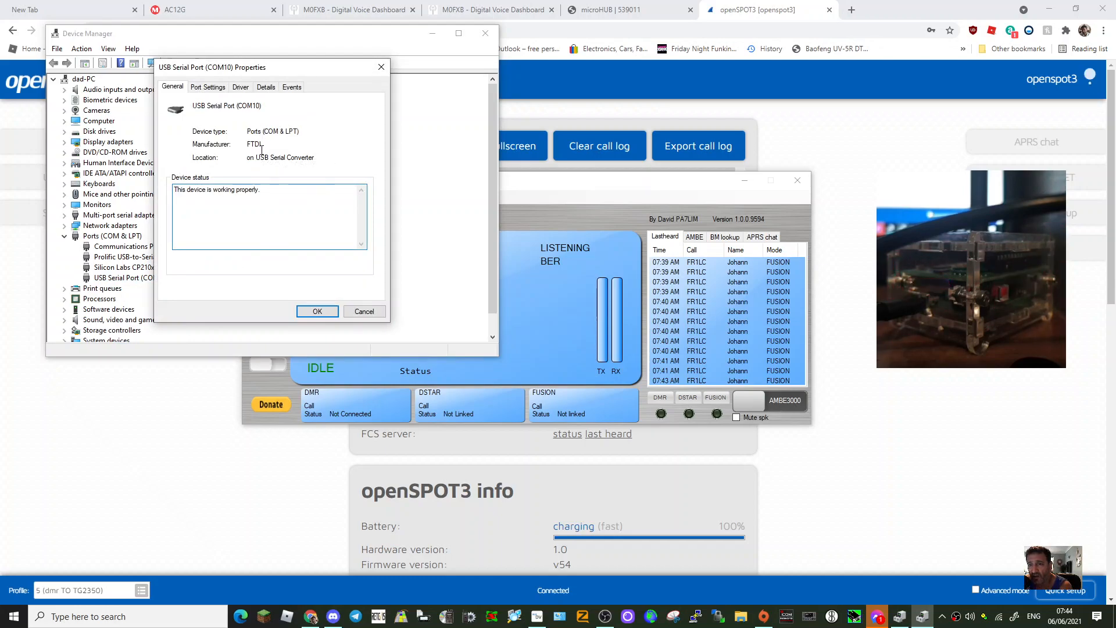
{"action": "mouse_move", "coordinate": [219, 114]}
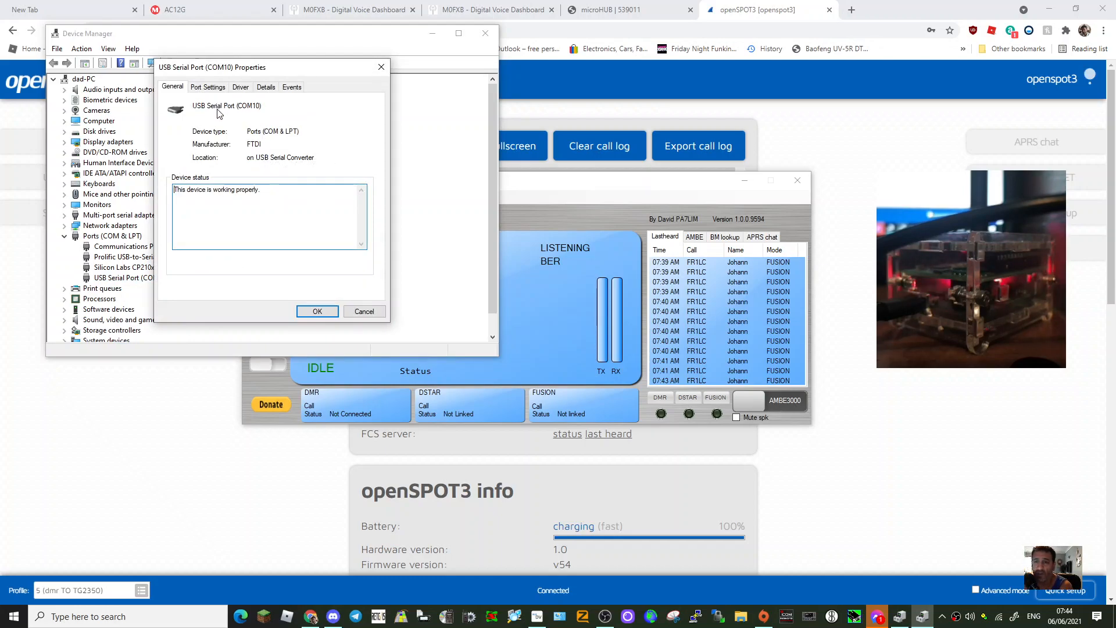
{"action": "left_click", "coordinate": [208, 86]}
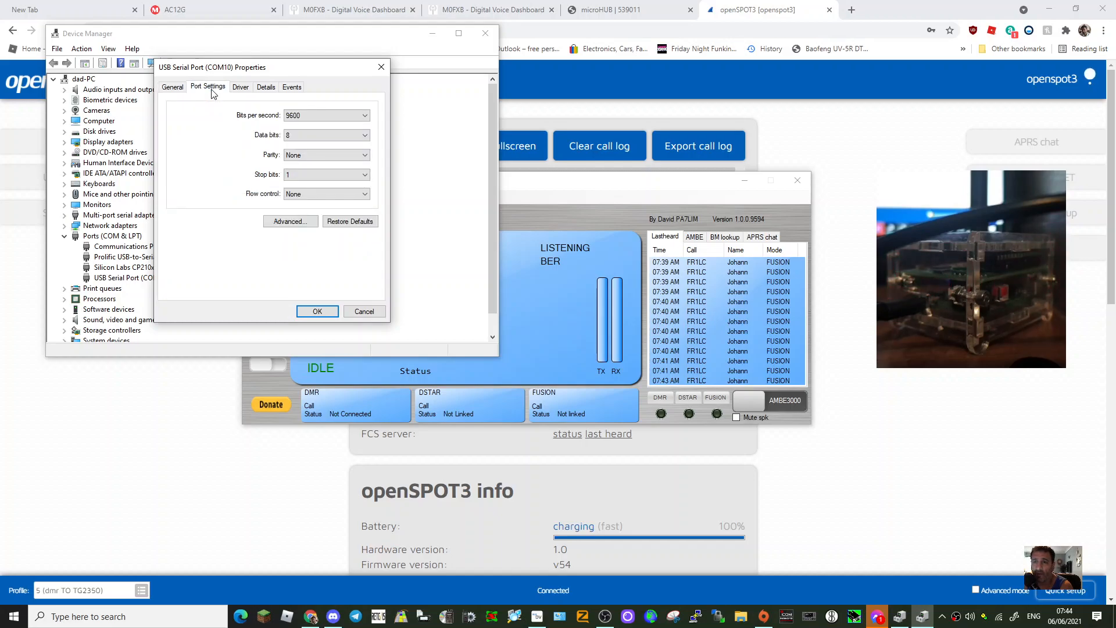
{"action": "left_click", "coordinate": [240, 87]}
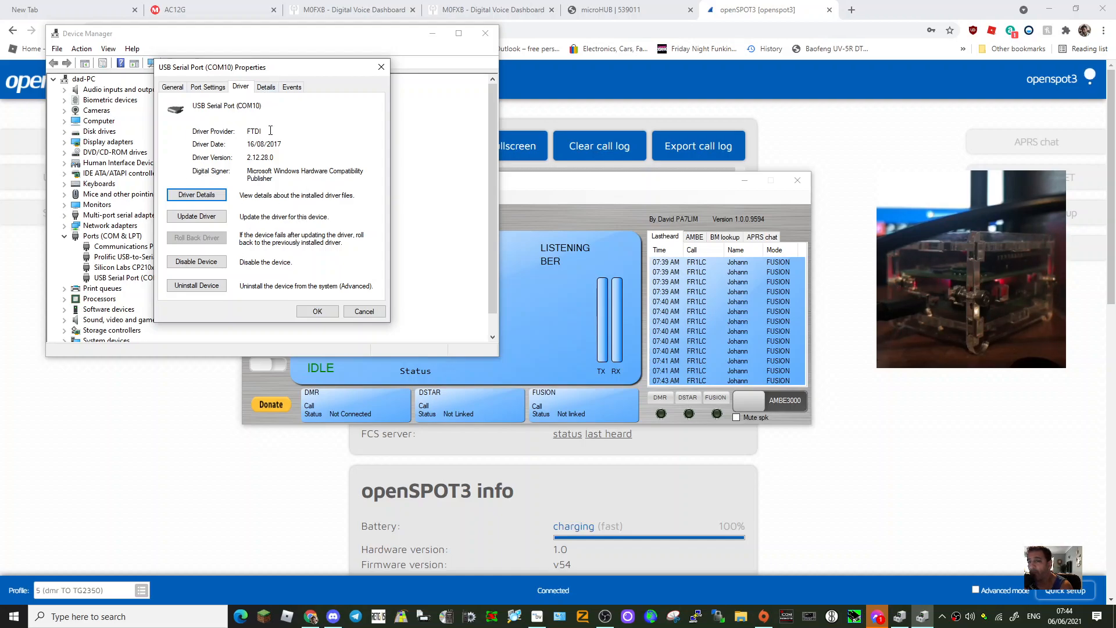
{"action": "left_click", "coordinate": [265, 86]}
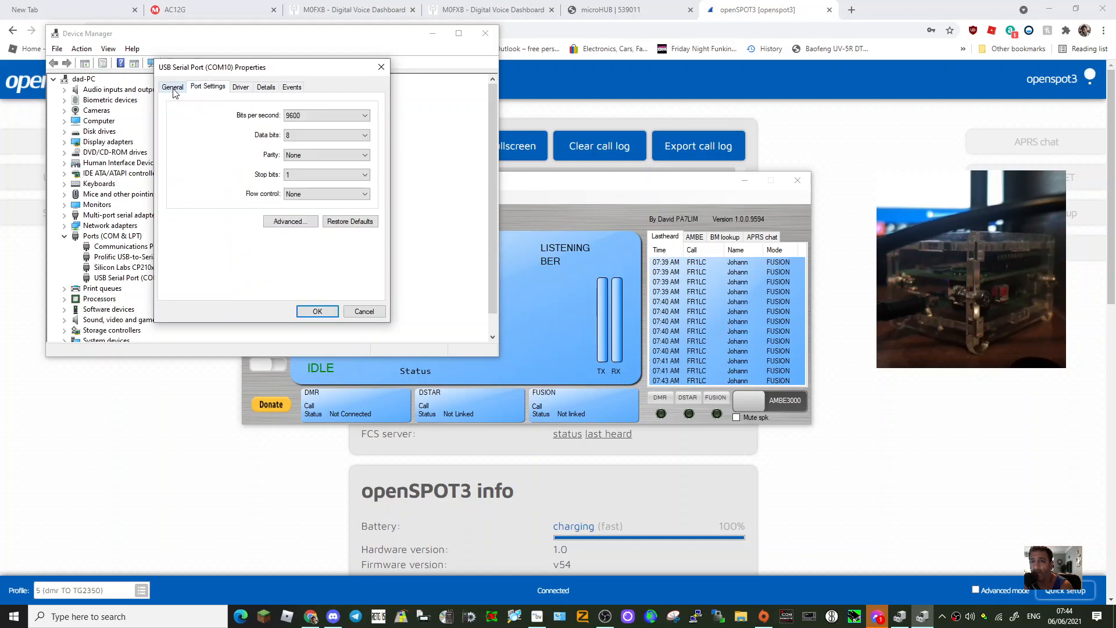
{"action": "left_click", "coordinate": [172, 87]}
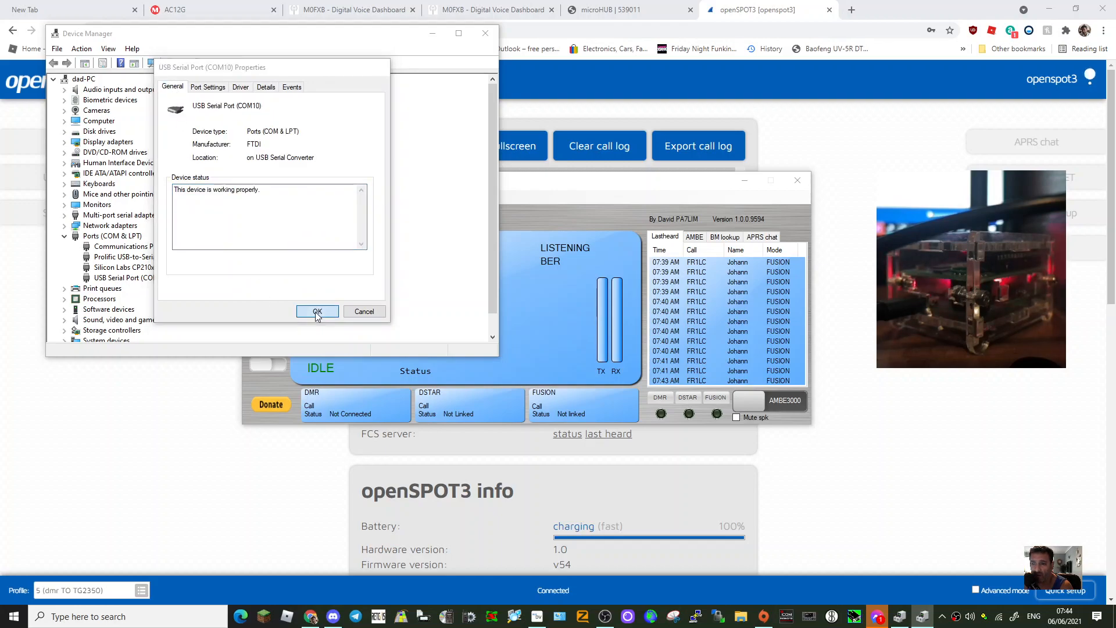
{"action": "left_click", "coordinate": [317, 312]}
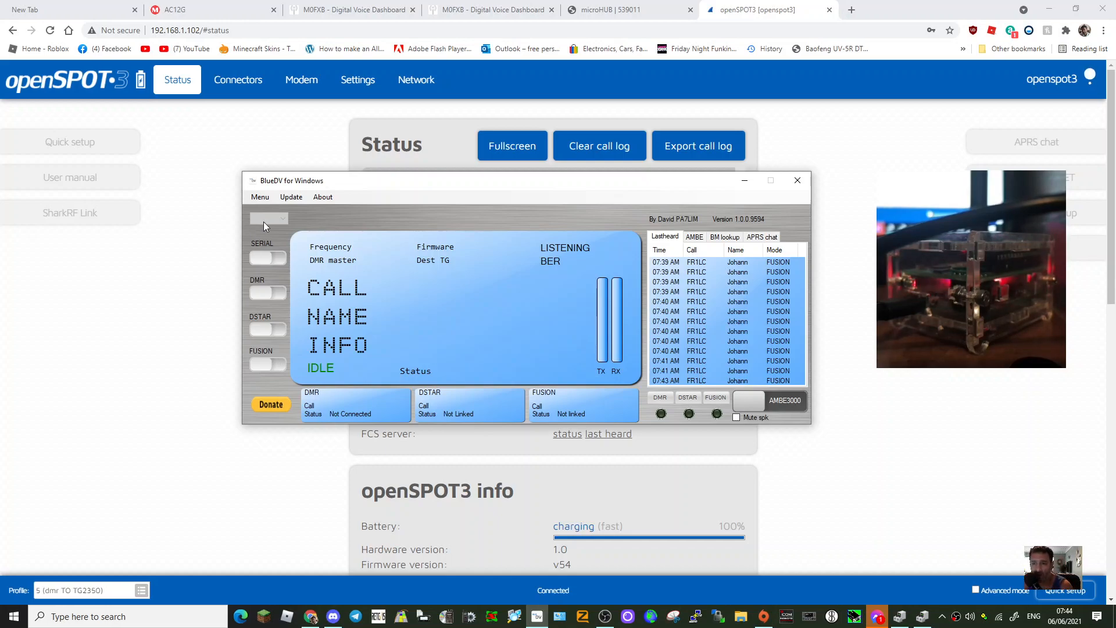
- Overwrite the DSTAR host files and acknowledge the XLX, DPlus_Hosts and XLXYSF_Hosts downloads
{"action": "left_click", "coordinate": [291, 197]}
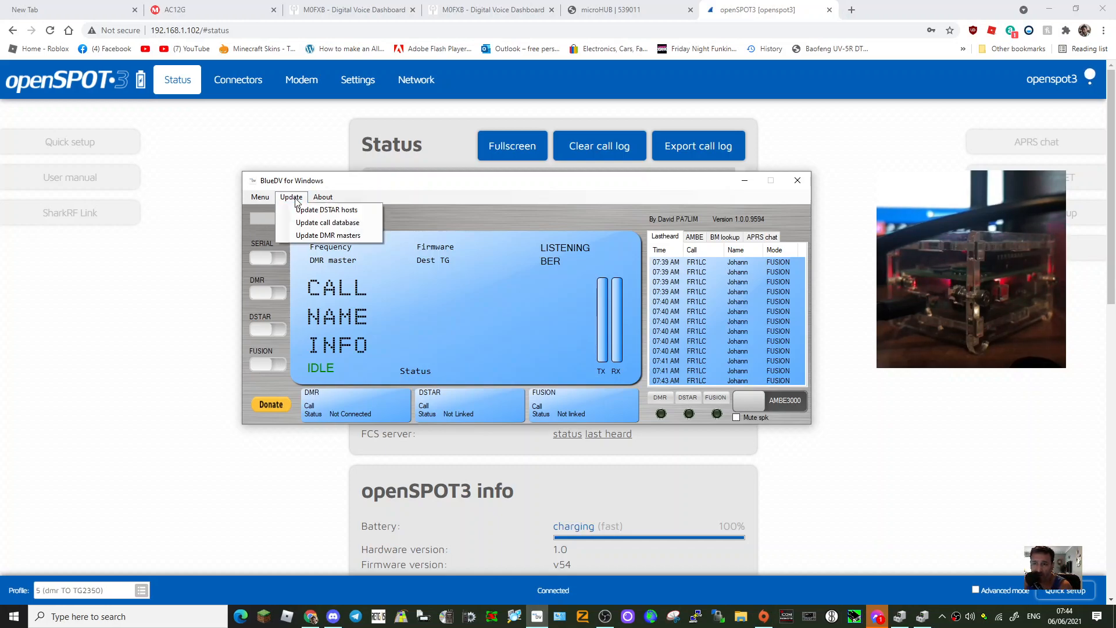
{"action": "mouse_move", "coordinate": [325, 210]}
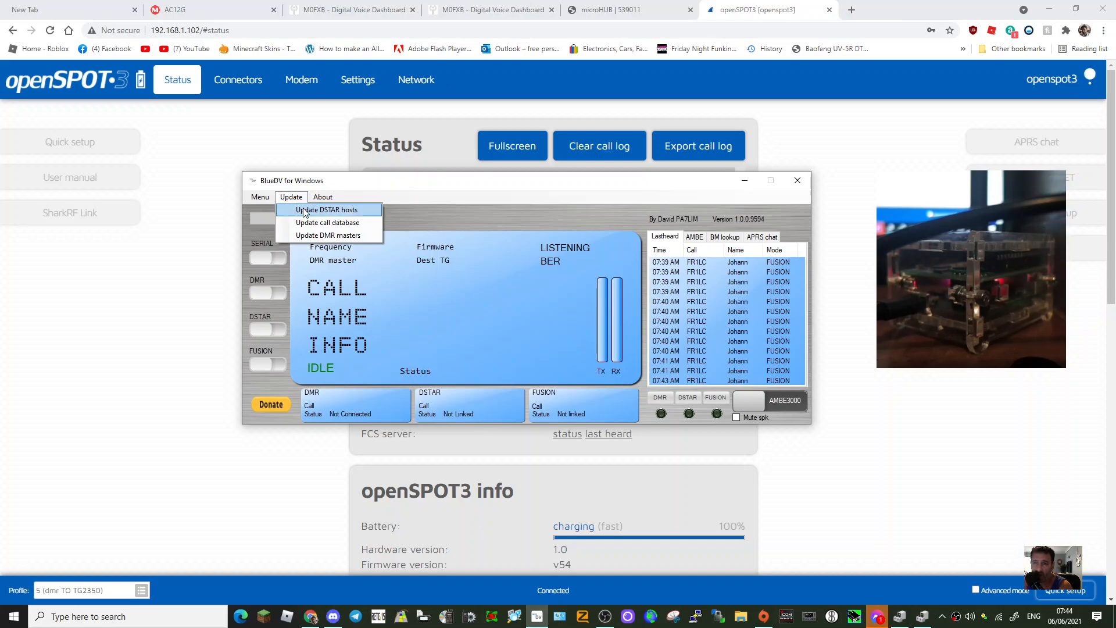
{"action": "left_click", "coordinate": [324, 209]}
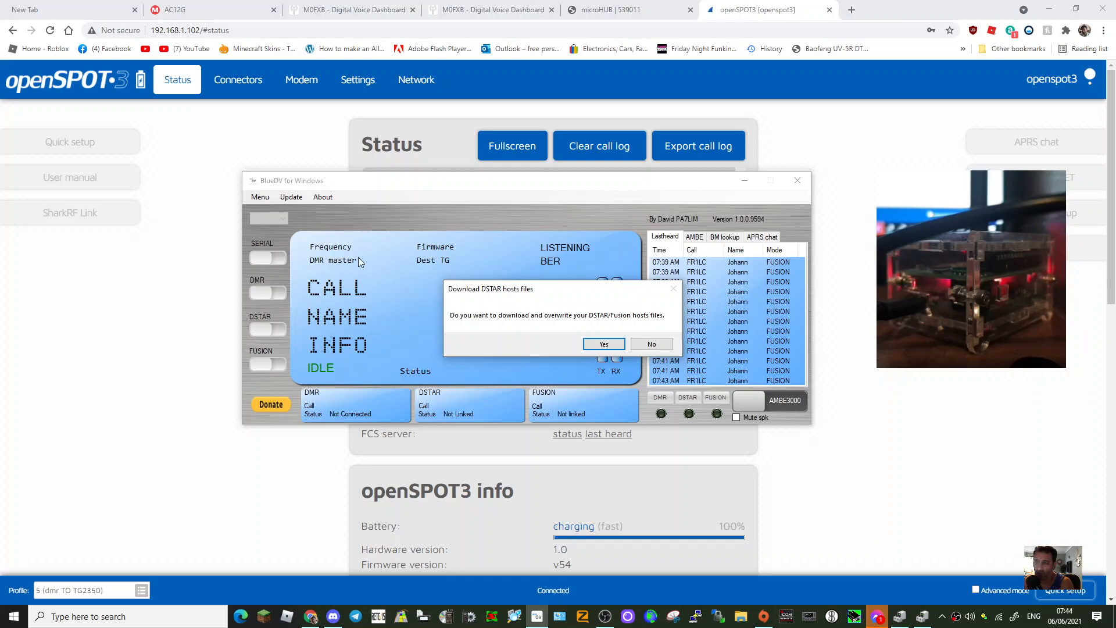
{"action": "left_click", "coordinate": [604, 344]}
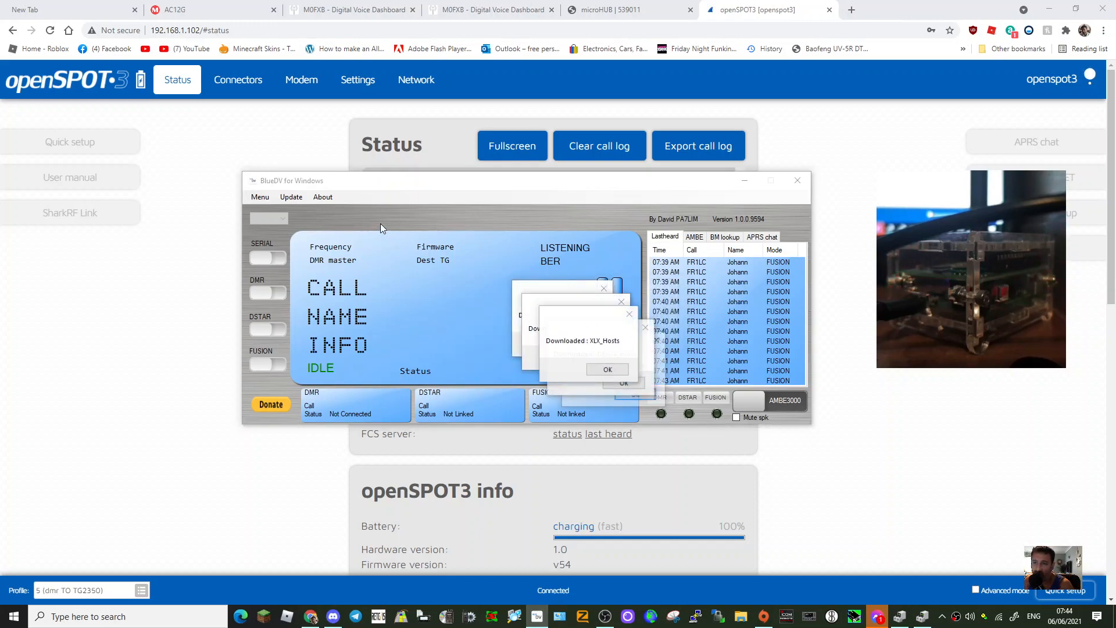
{"action": "left_click", "coordinate": [607, 369]}
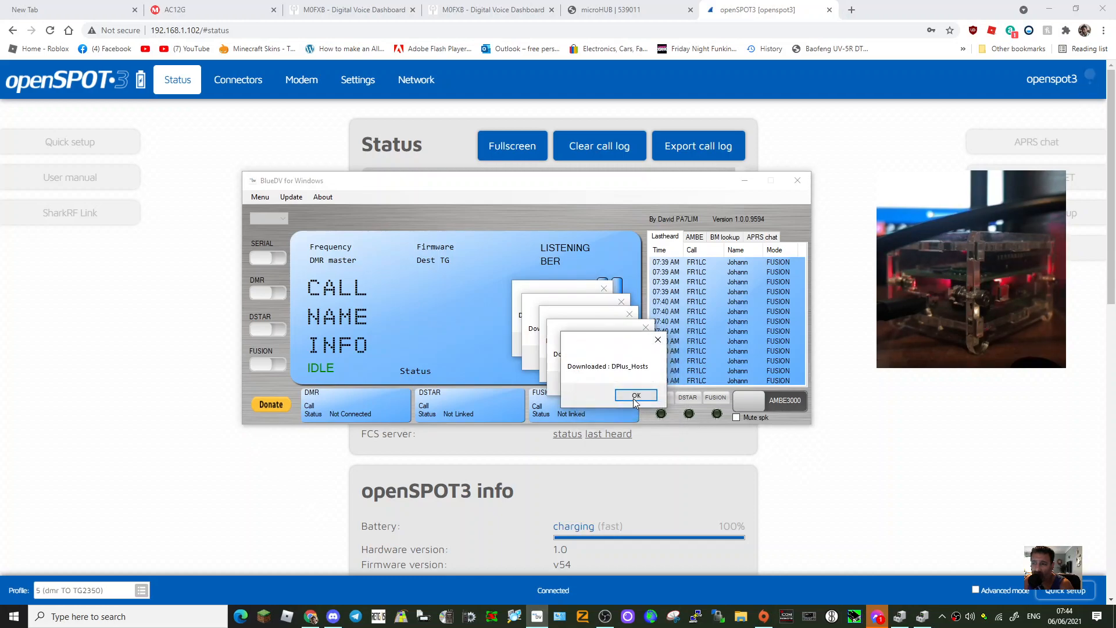
{"action": "left_click", "coordinate": [636, 395]}
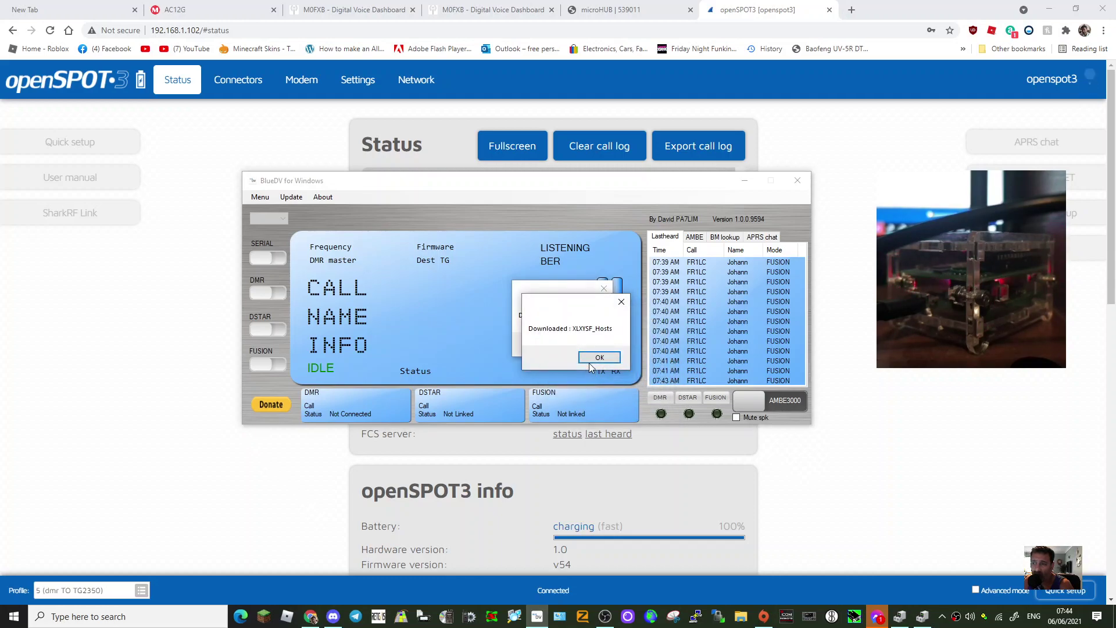
{"action": "left_click", "coordinate": [600, 356]}
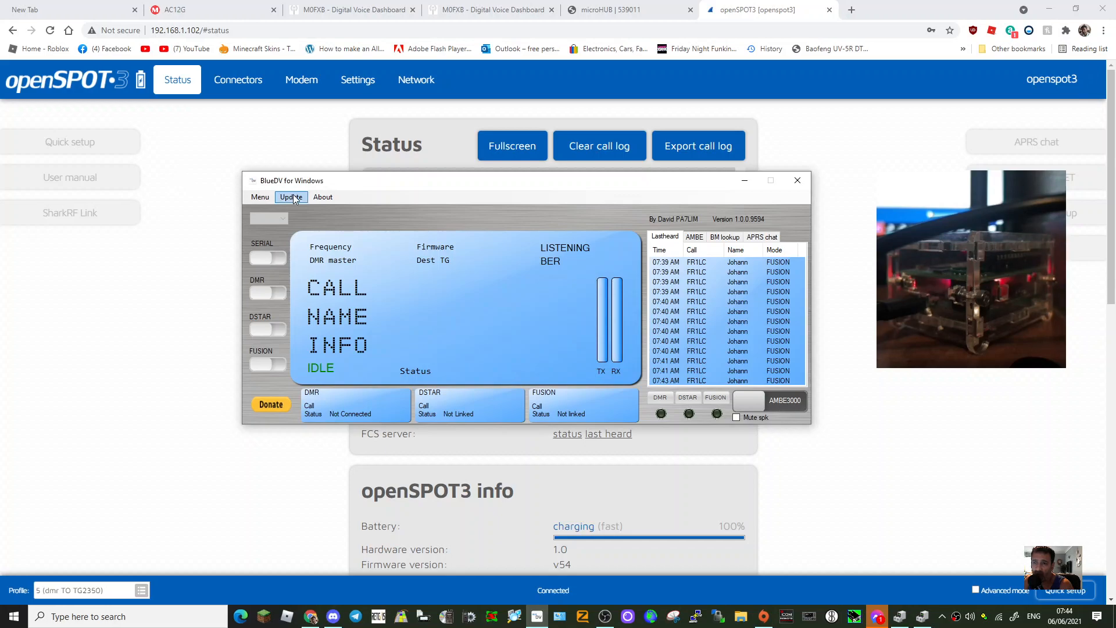
- Keep the user database, download the Brandmeister and XLX DMR master databases, and open Menu
{"action": "left_click", "coordinate": [291, 196]}
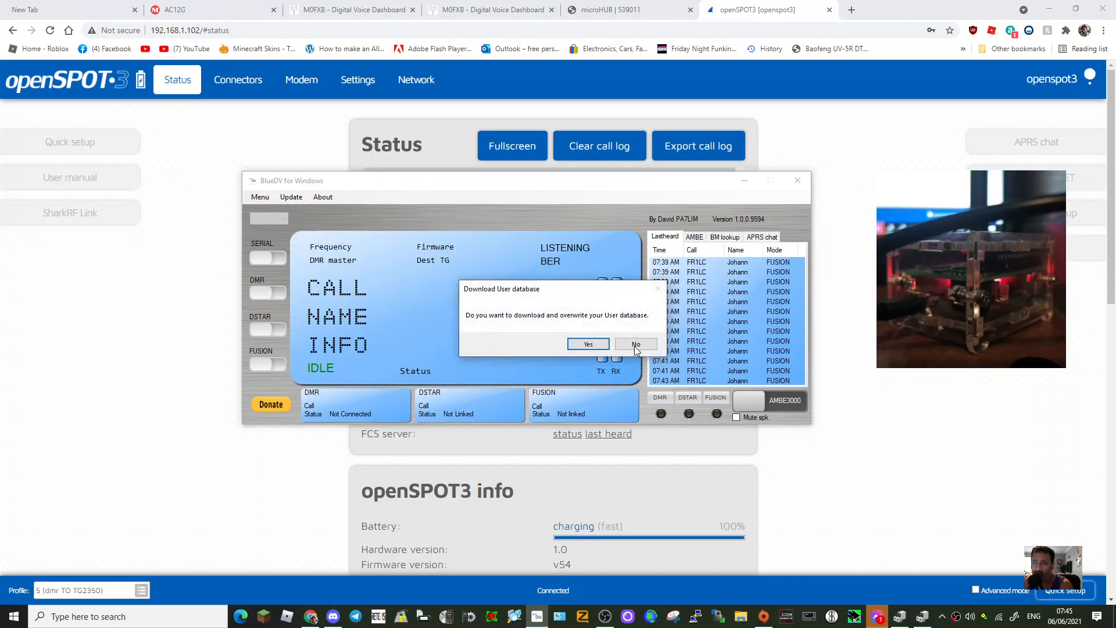
{"action": "left_click", "coordinate": [636, 344]}
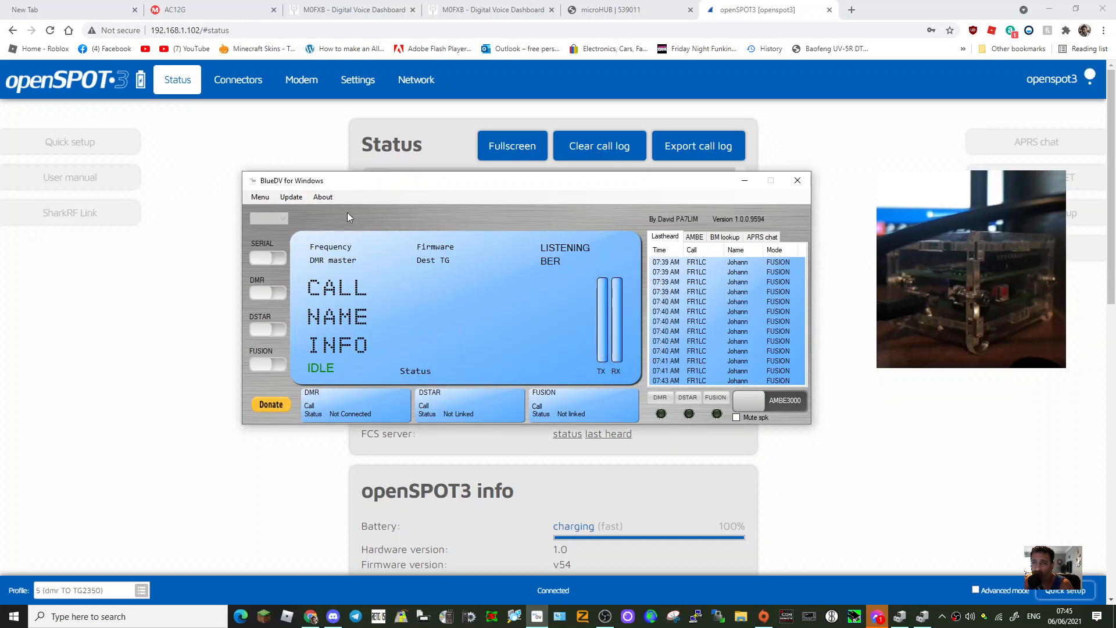
{"action": "left_click", "coordinate": [291, 196]}
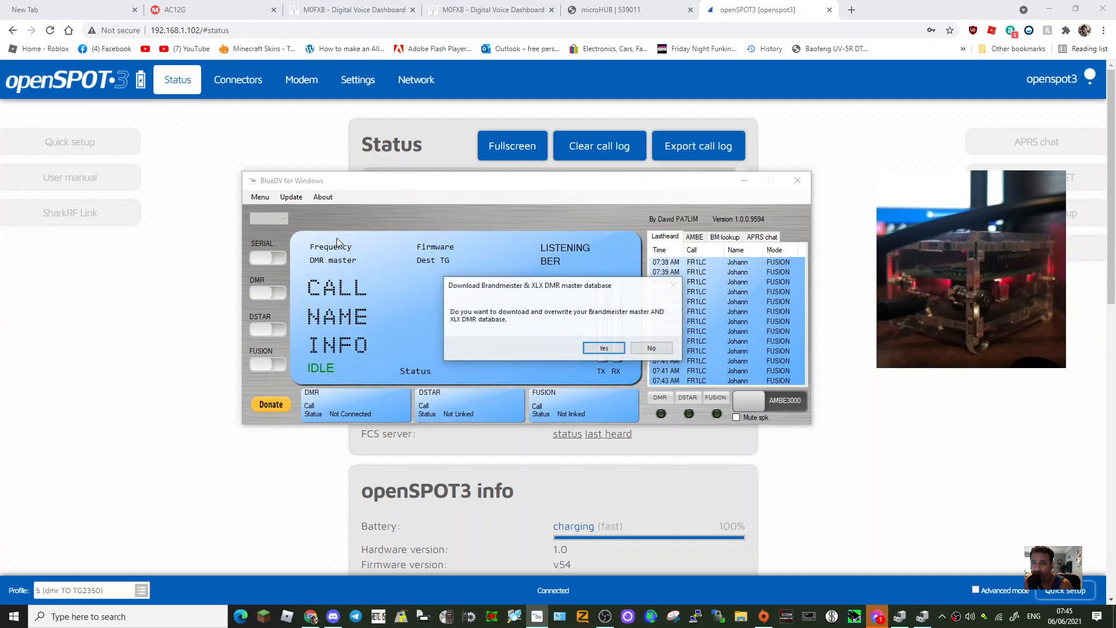
{"action": "left_click", "coordinate": [604, 348]}
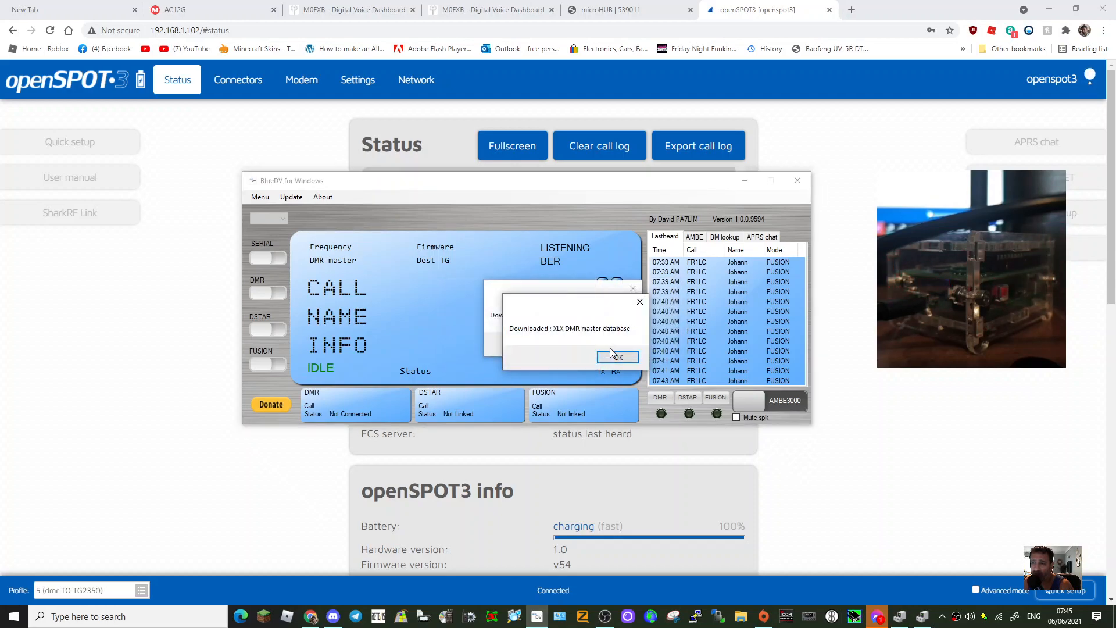
{"action": "left_click", "coordinate": [618, 357]}
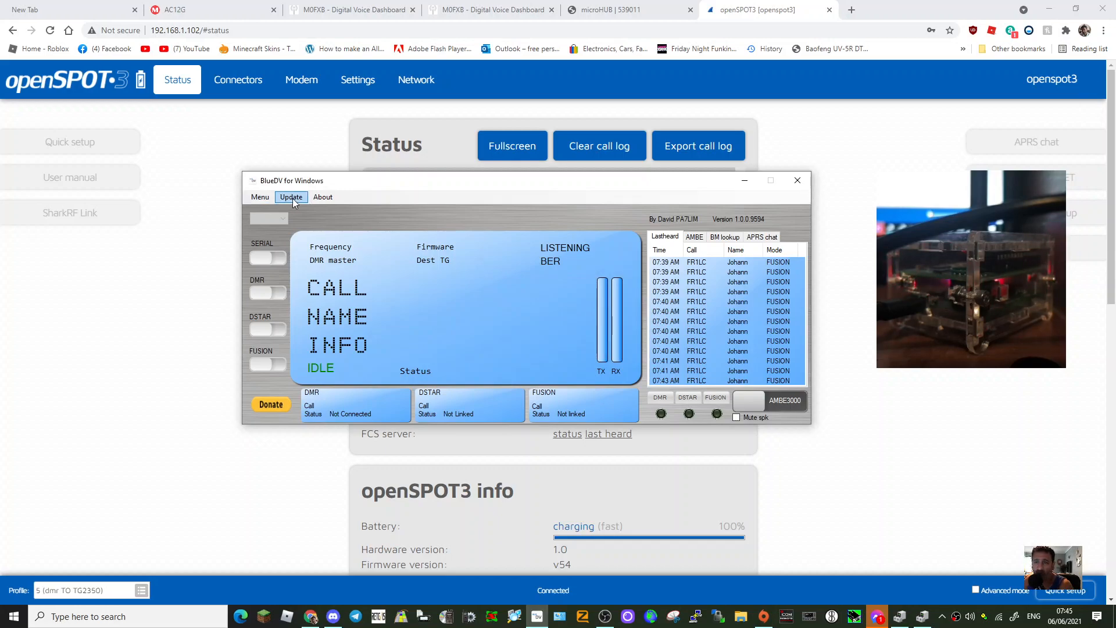
{"action": "left_click", "coordinate": [260, 196]}
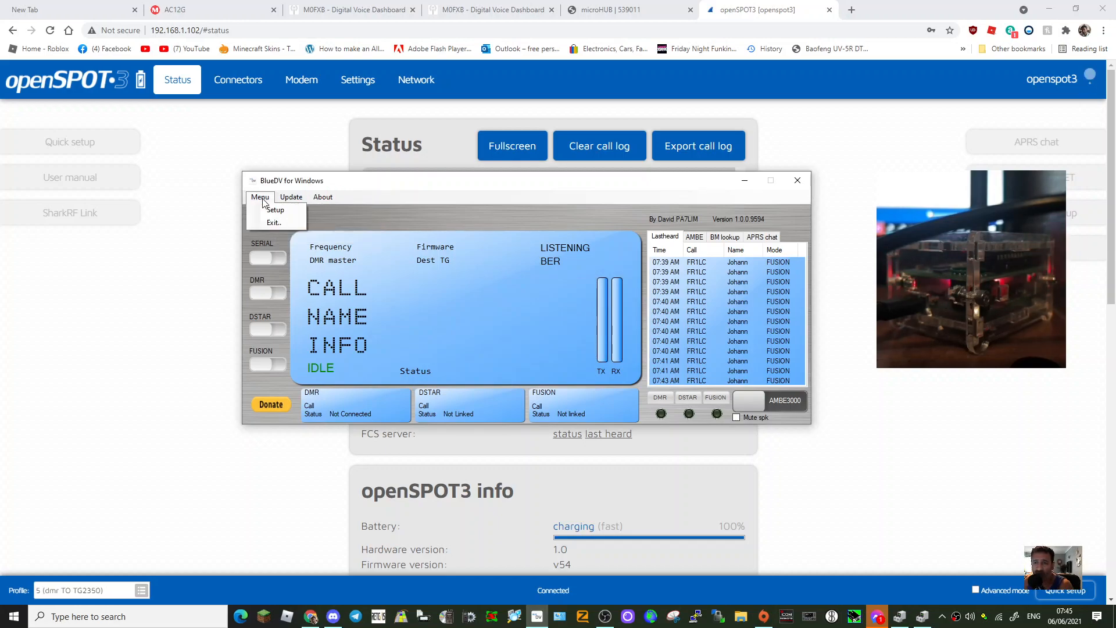
- Open Setup and check the DMR type dropdown, leaving BM selected
{"action": "left_click", "coordinate": [279, 214]}
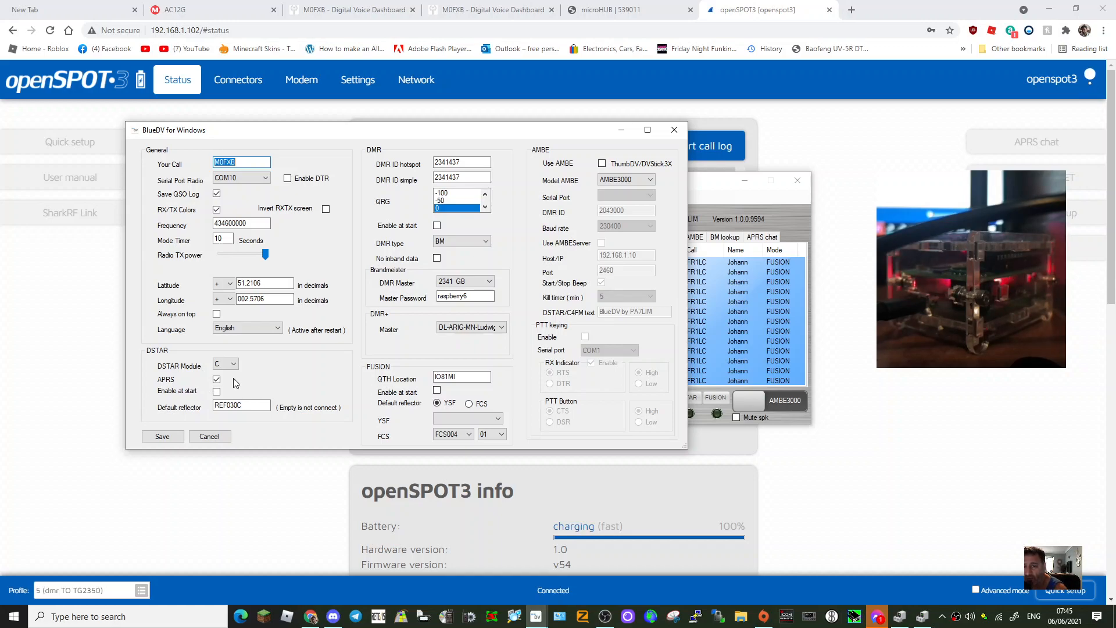
{"action": "mouse_move", "coordinate": [226, 367]}
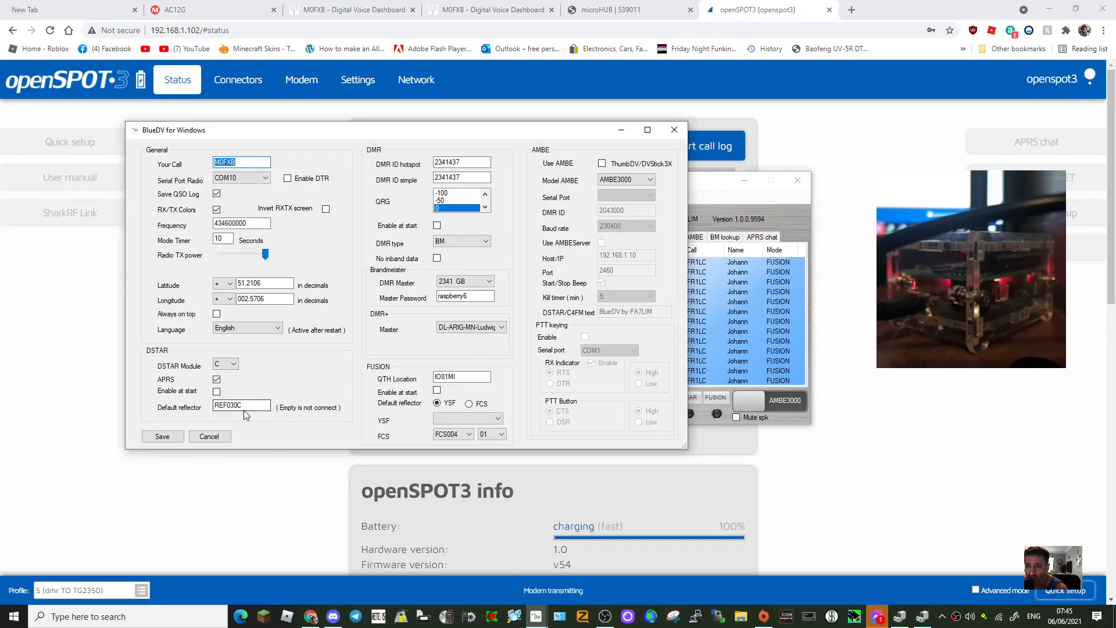
{"action": "mouse_move", "coordinate": [486, 134]}
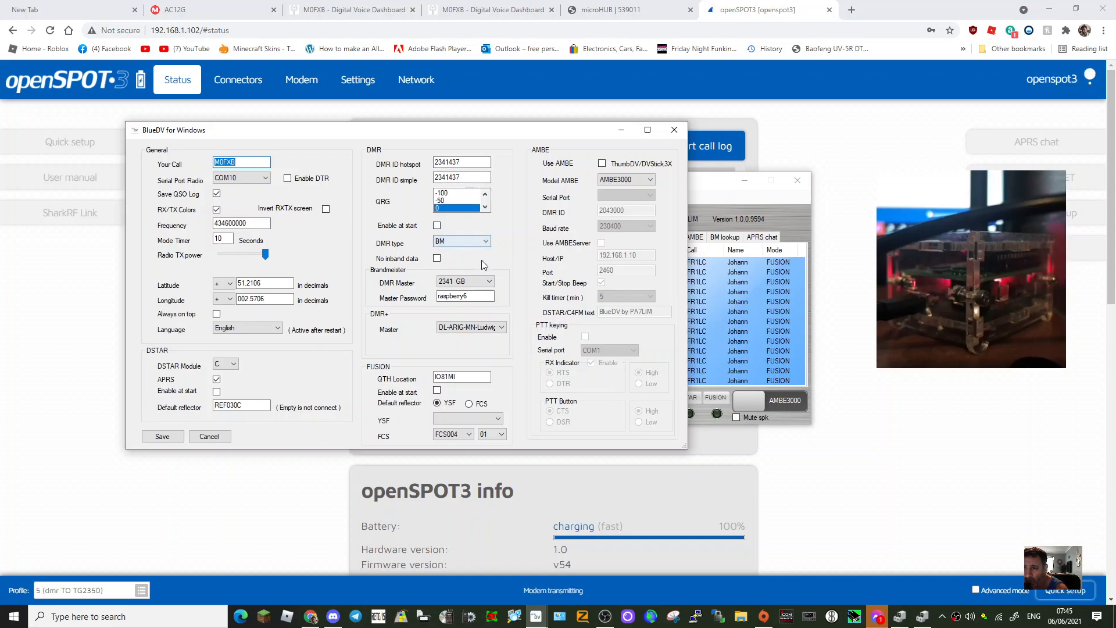
{"action": "mouse_move", "coordinate": [465, 296]}
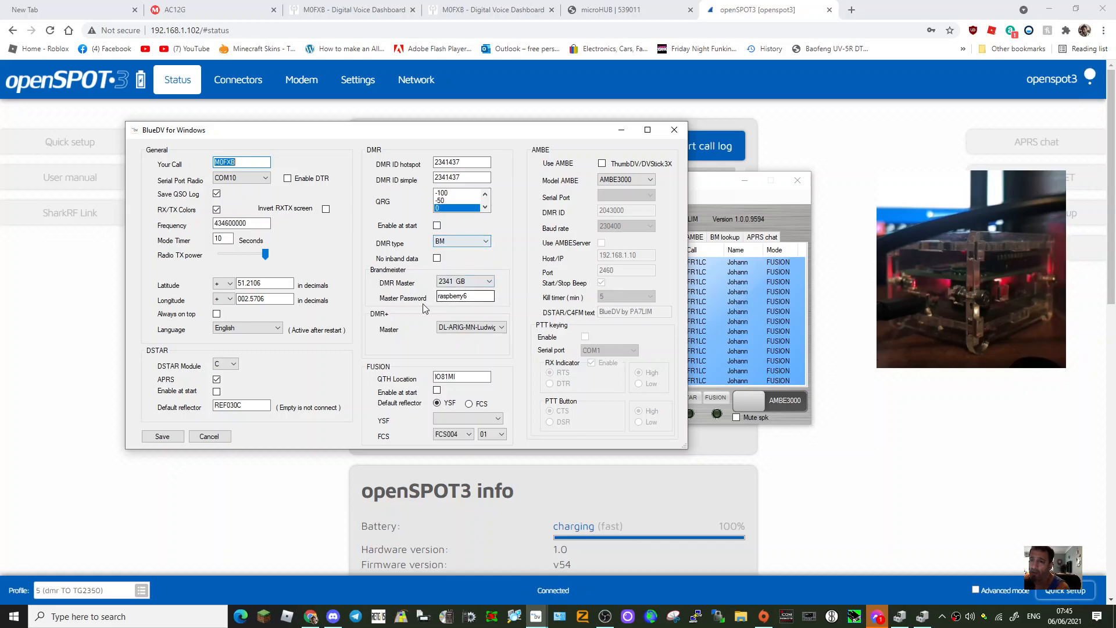
{"action": "mouse_move", "coordinate": [453, 313]}
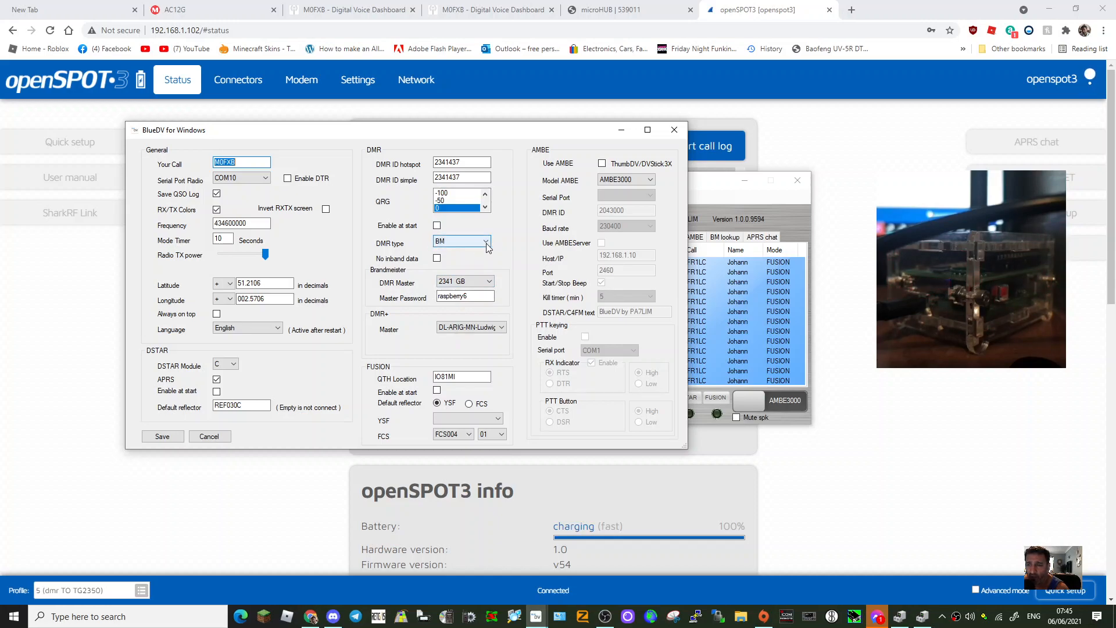
{"action": "left_click", "coordinate": [485, 242]}
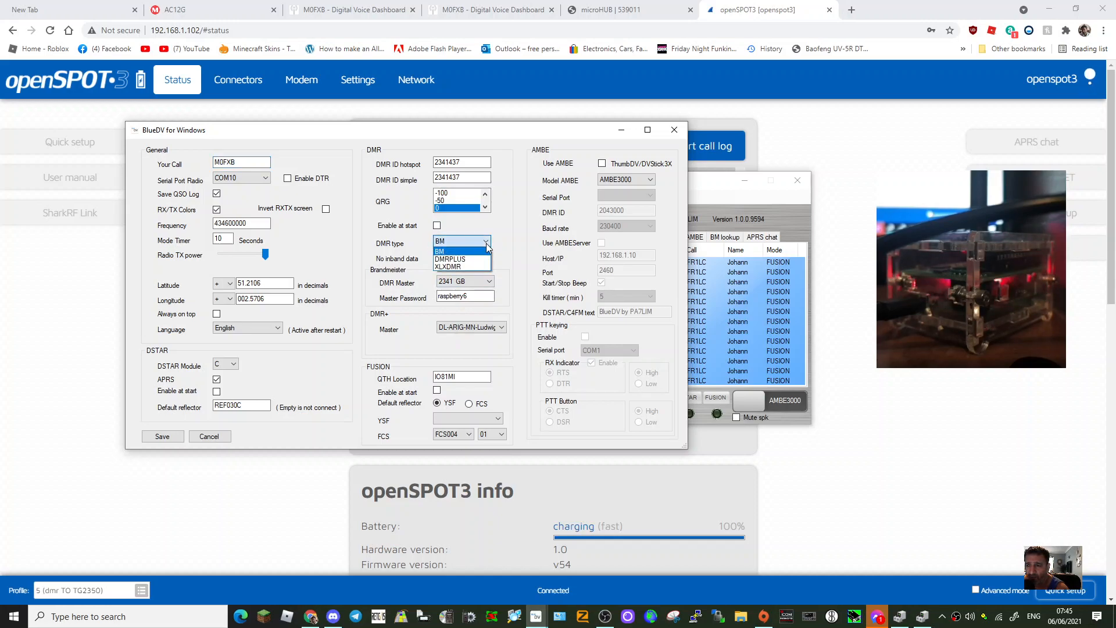
{"action": "left_click", "coordinate": [439, 250]}
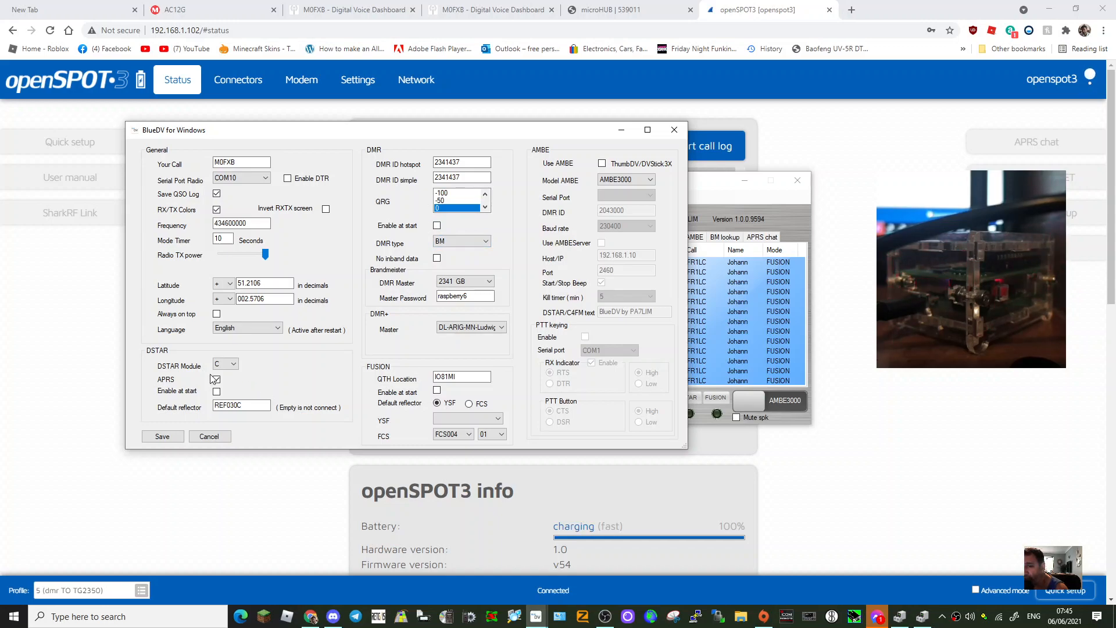
- Tick Fusion Enable at start, choose reflector 001-CQ-UK, and select the YSF reflector type
{"action": "left_click", "coordinate": [216, 379]}
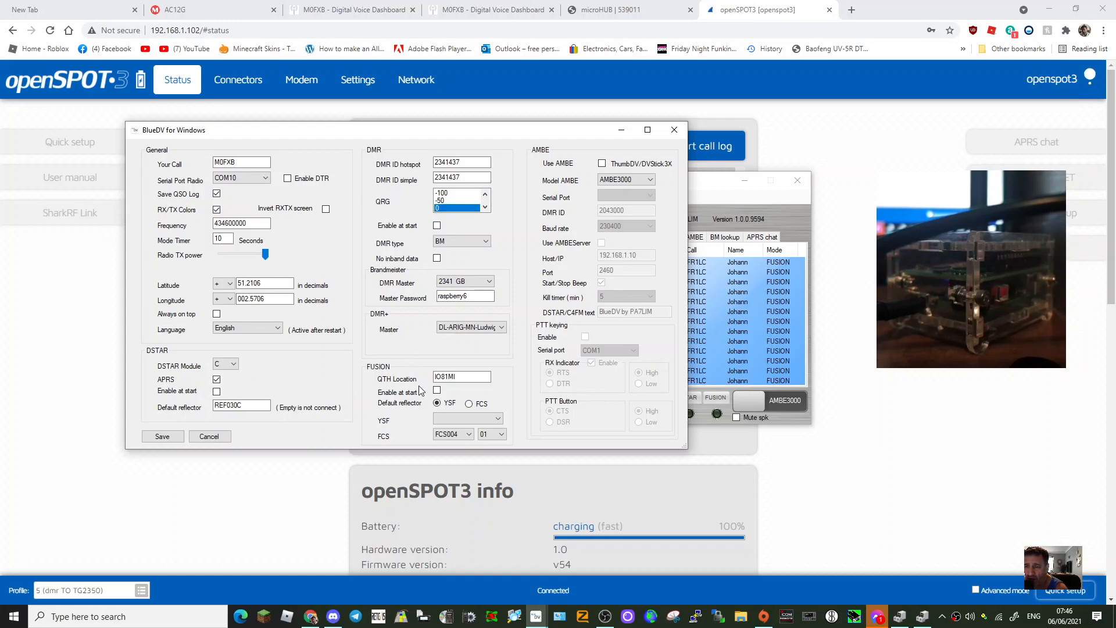
{"action": "left_click", "coordinate": [436, 391]}
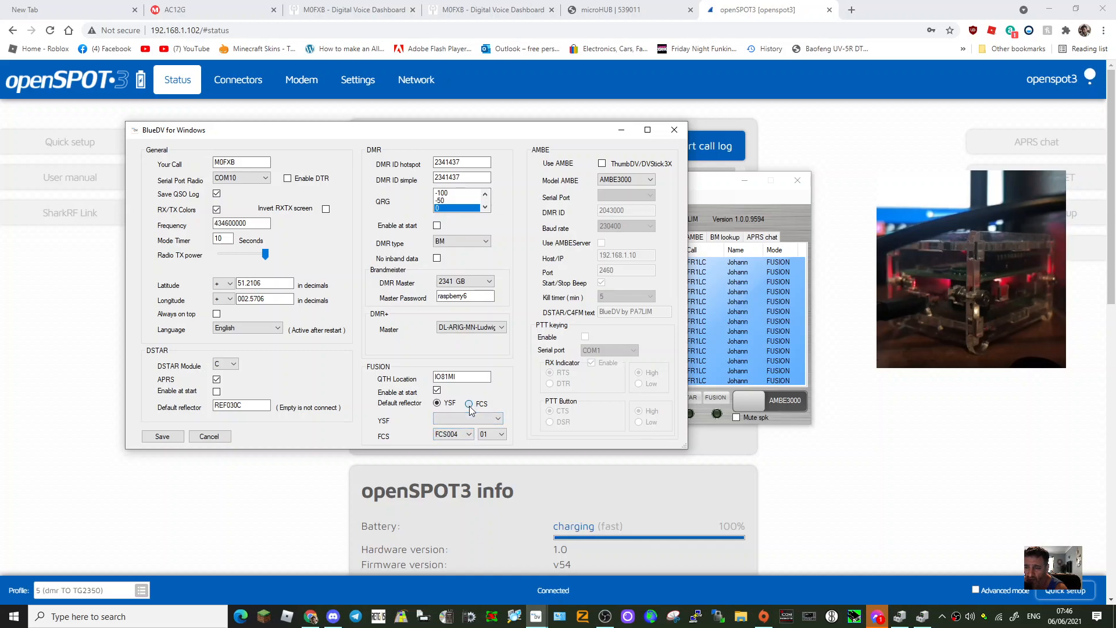
{"action": "left_click", "coordinate": [498, 418]}
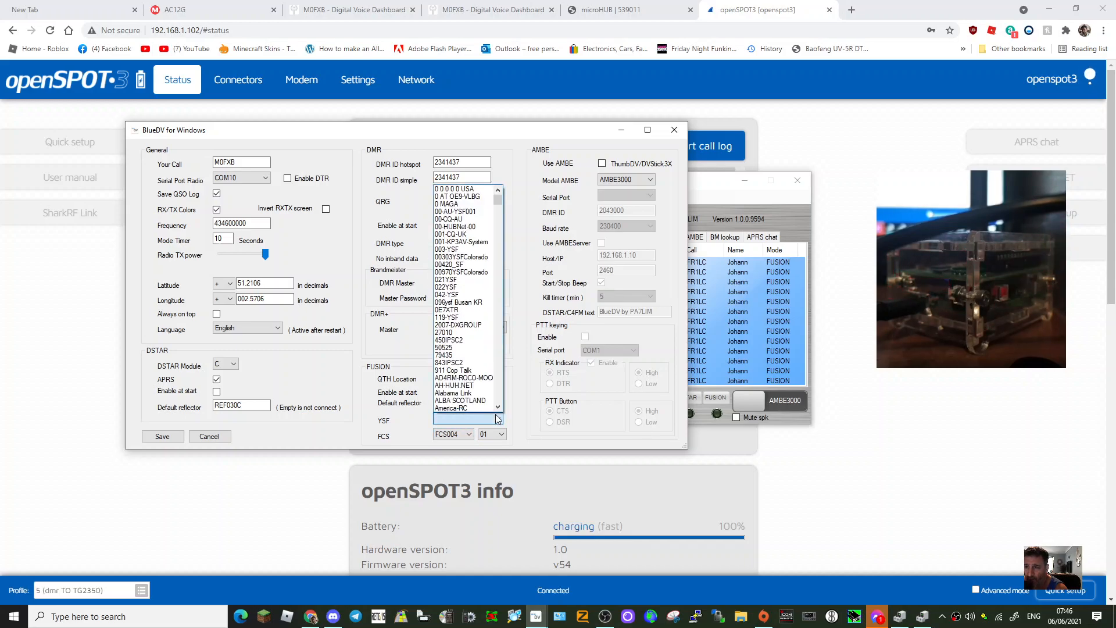
{"action": "left_click", "coordinate": [451, 233]}
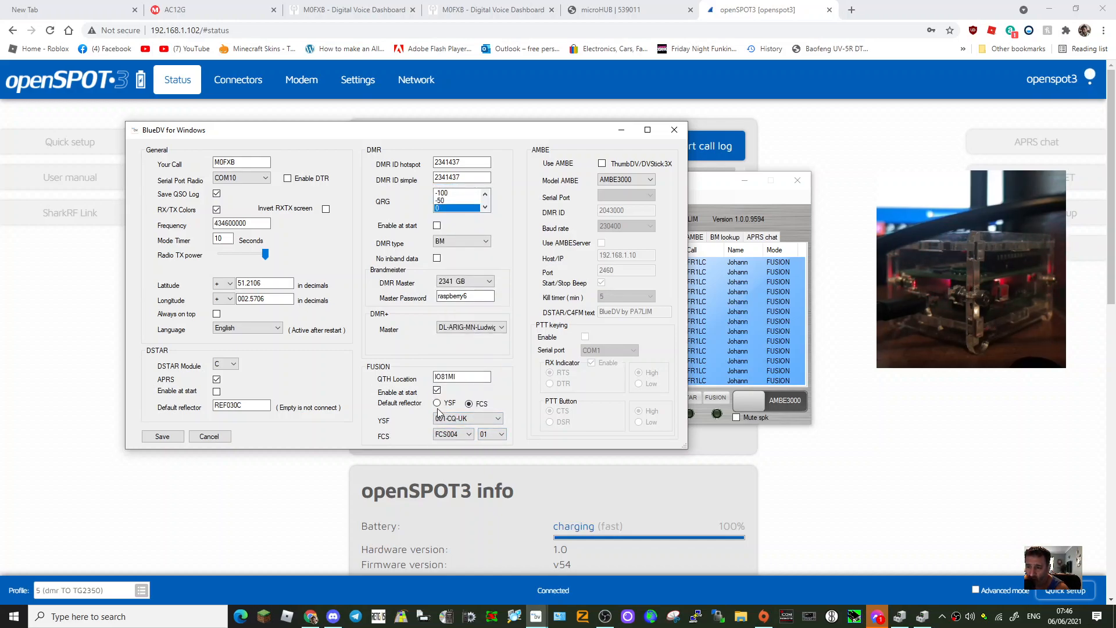
{"action": "left_click", "coordinate": [437, 403]}
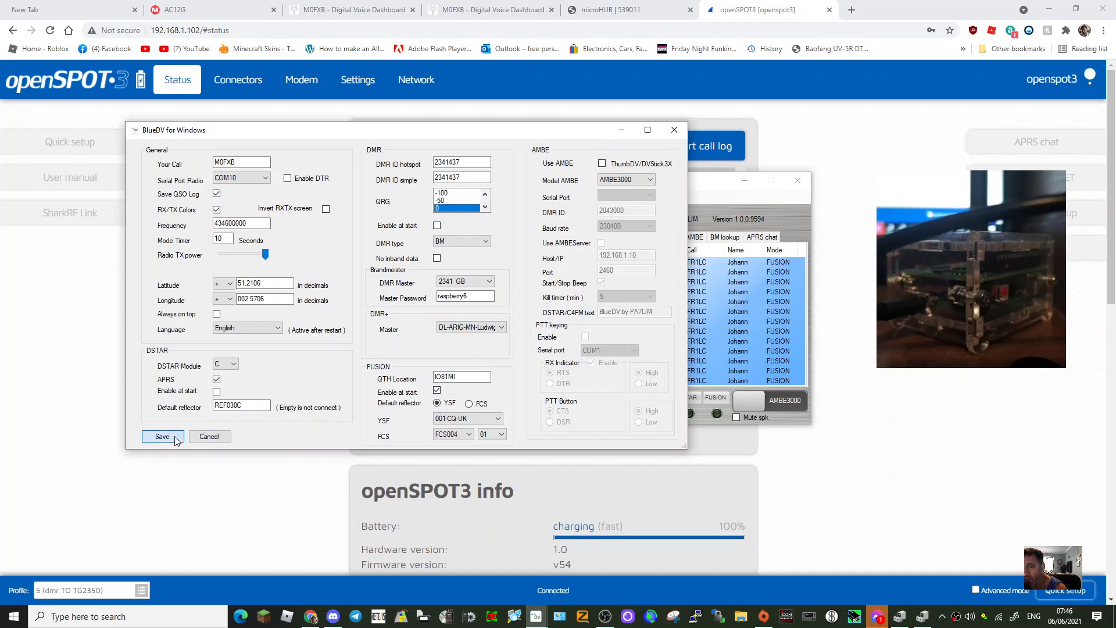
- Save the settings and switch SERIAL on so Fusion links to 001-CQ-UK
{"action": "left_click", "coordinate": [162, 436]}
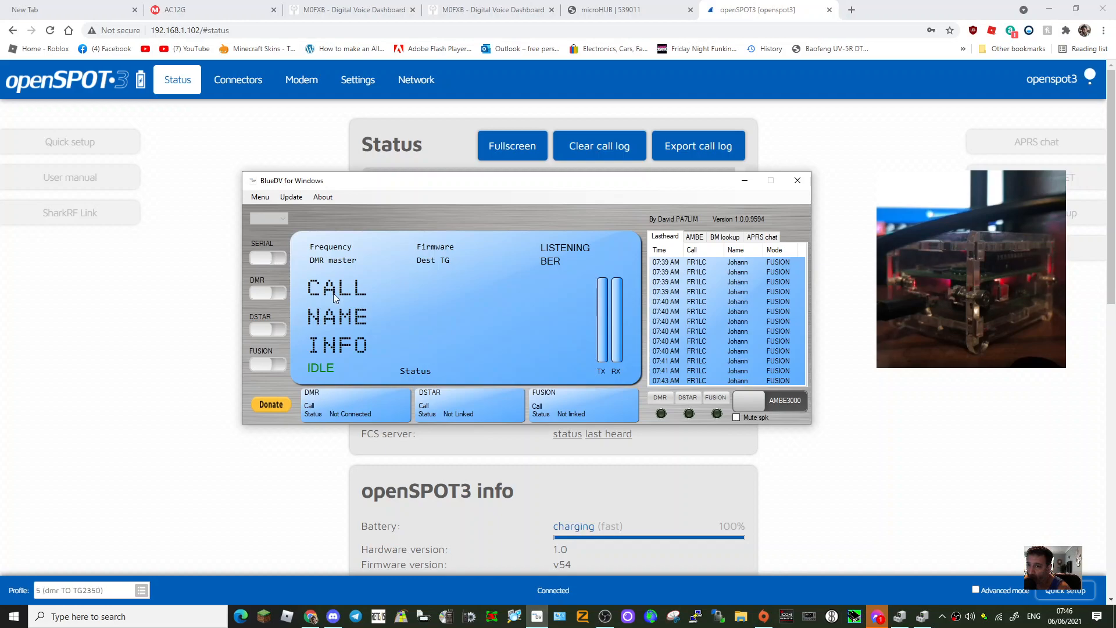
{"action": "left_click", "coordinate": [266, 258]}
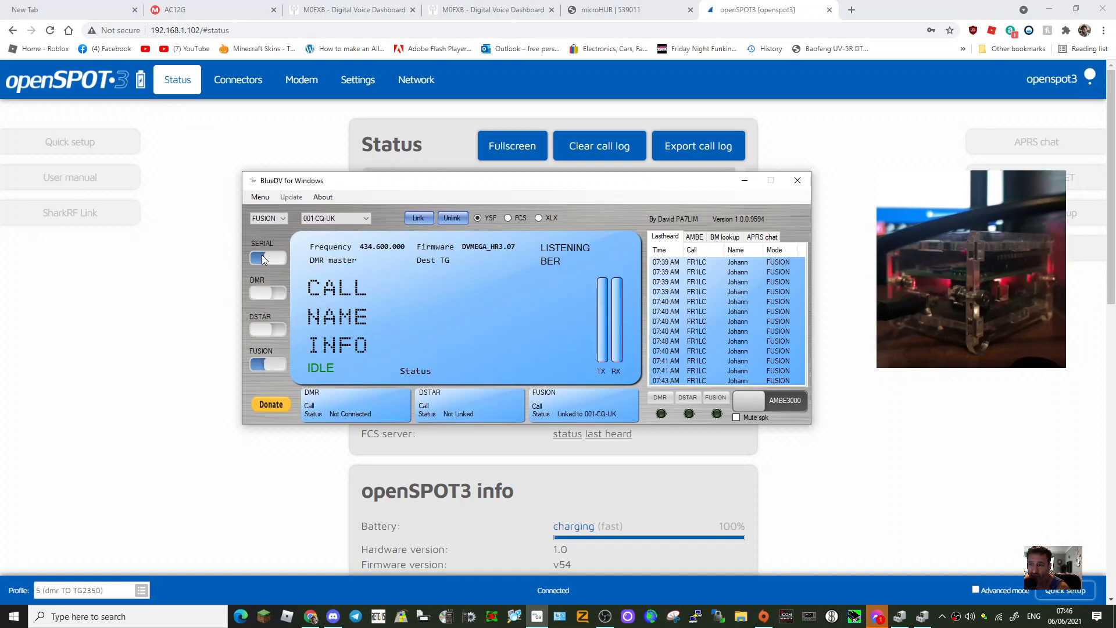
{"action": "mouse_move", "coordinate": [455, 318]}
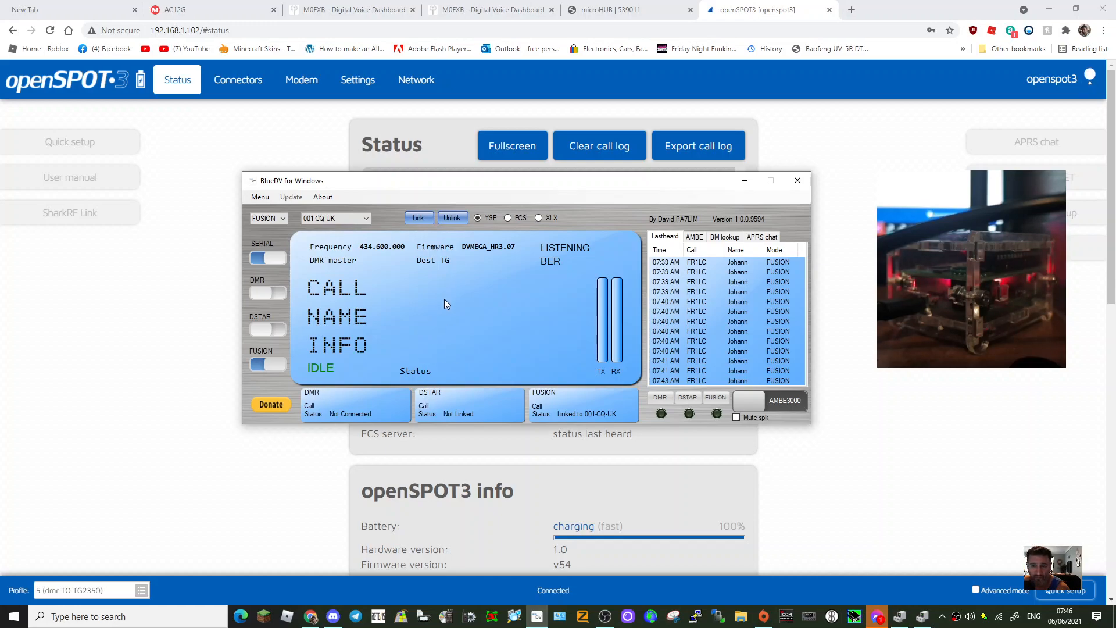
{"action": "mouse_move", "coordinate": [418, 218]}
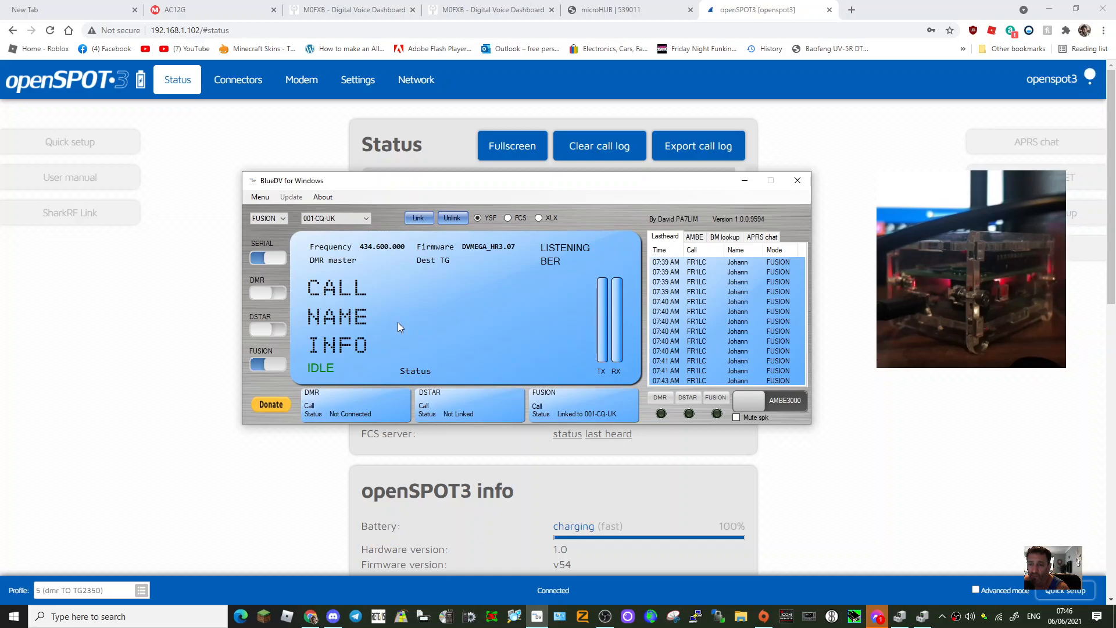
{"action": "mouse_move", "coordinate": [418, 218]}
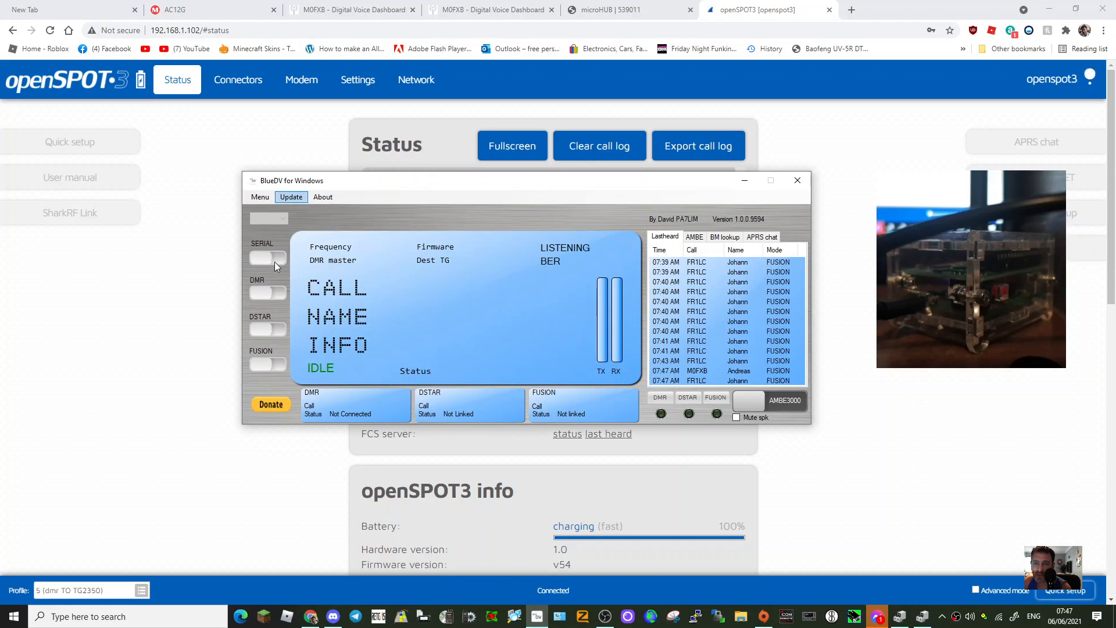
{"action": "left_click", "coordinate": [259, 197]}
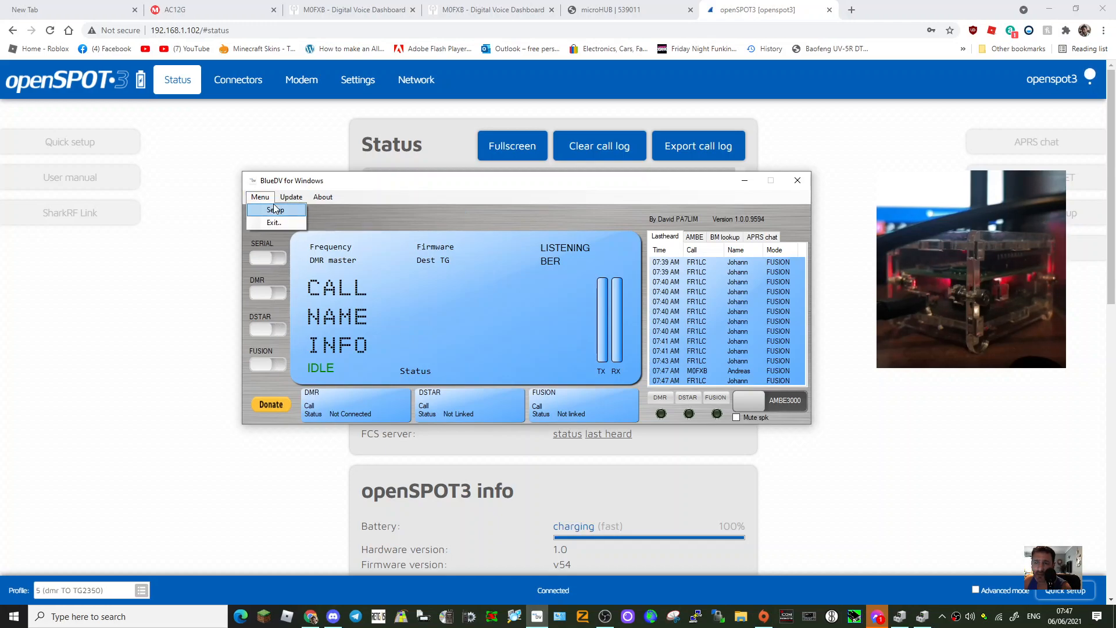
{"action": "left_click", "coordinate": [276, 209]}
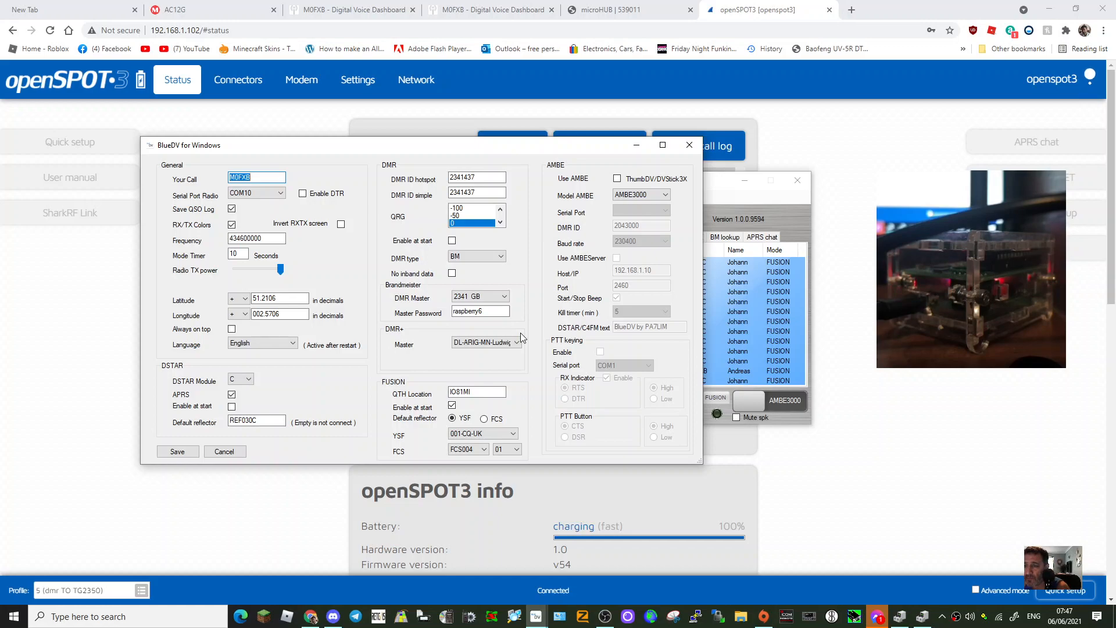
{"action": "mouse_move", "coordinate": [480, 235]}
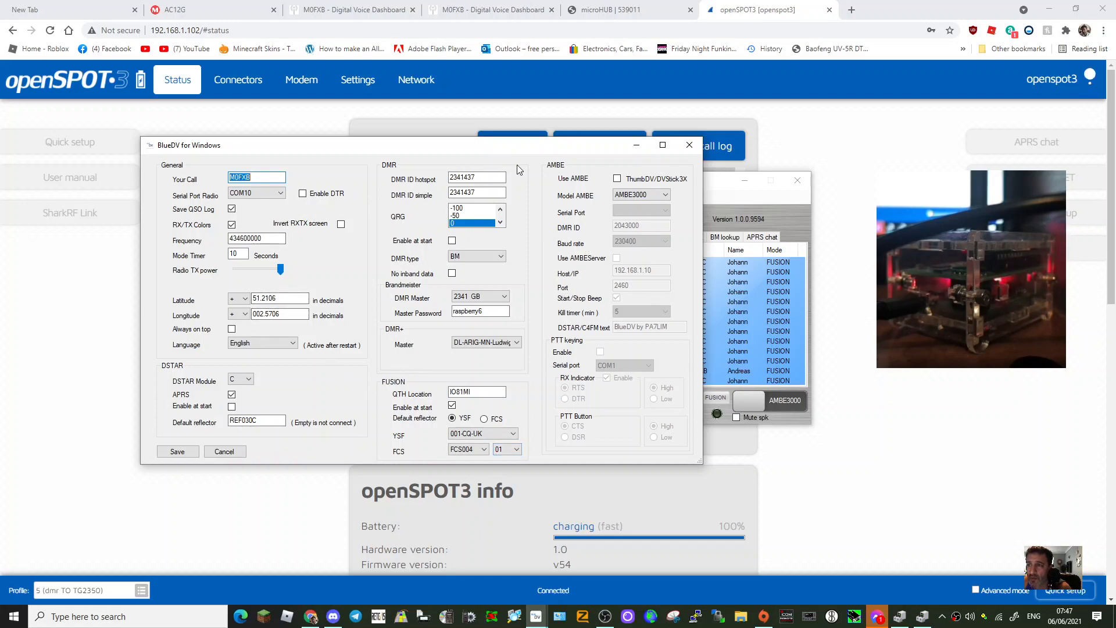
{"action": "mouse_move", "coordinate": [312, 231]}
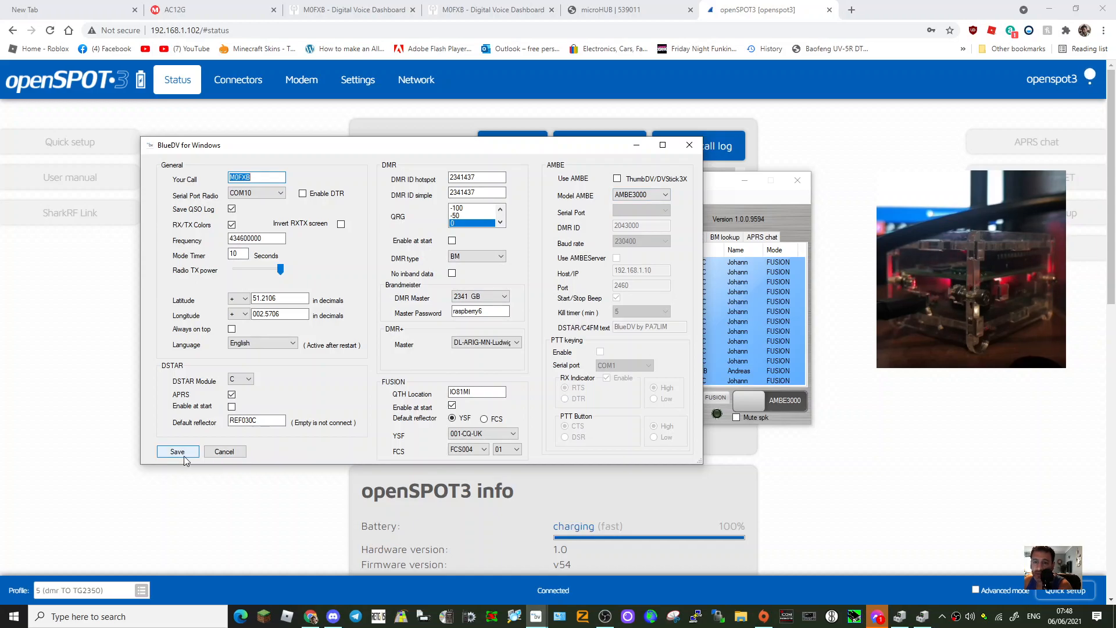
{"action": "left_click", "coordinate": [178, 451]}
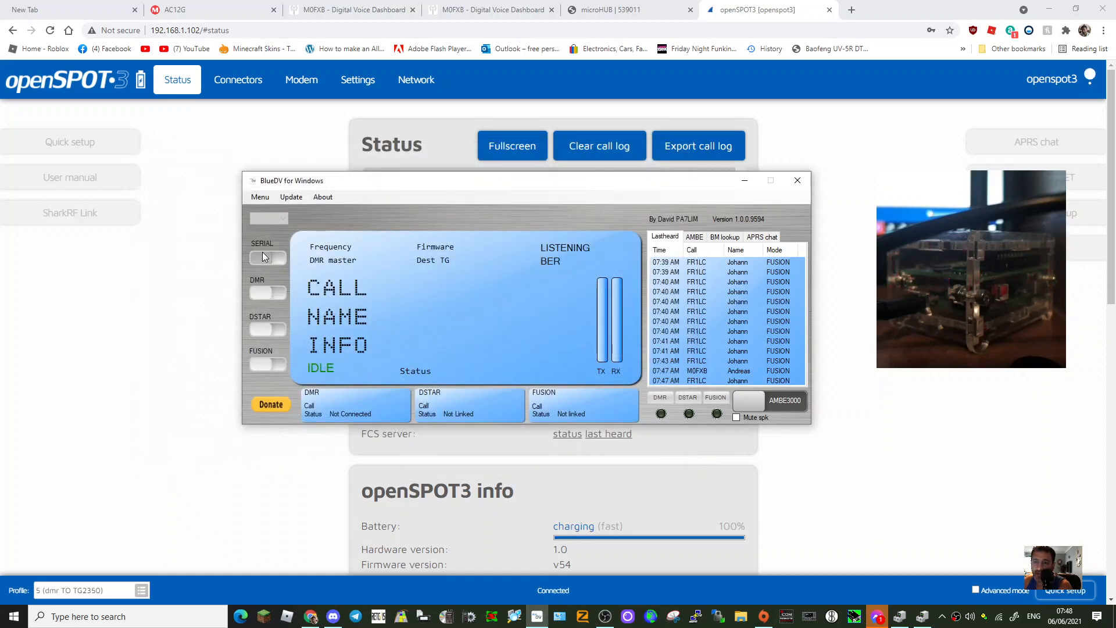